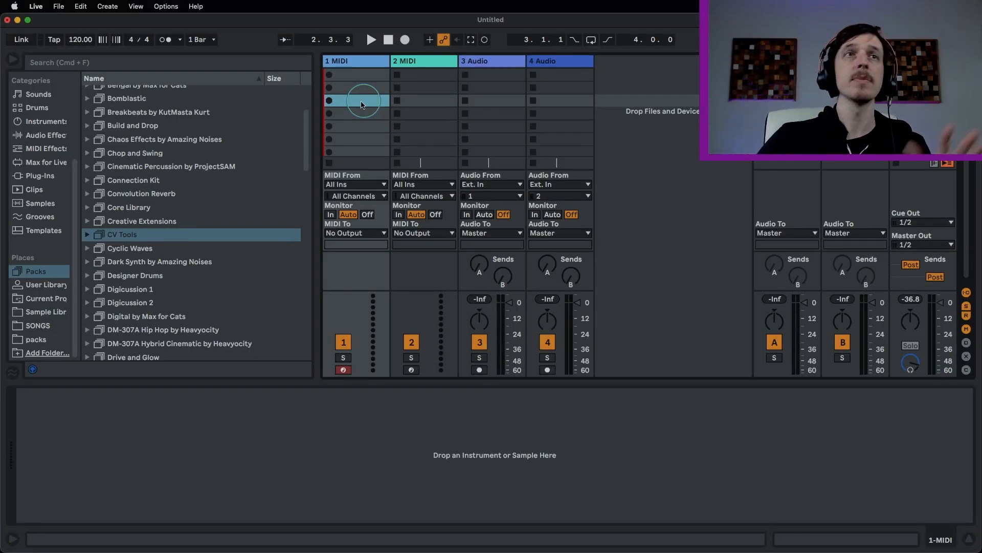
Browse Packs to CV Tools > CV Instruments and select CV Instrument.amxd.
click(87, 234)
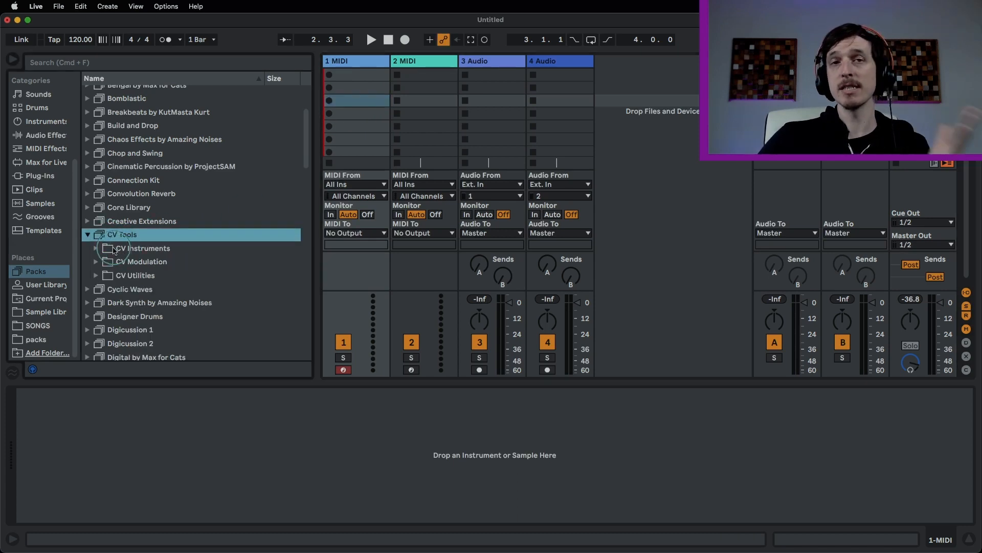
click(143, 248)
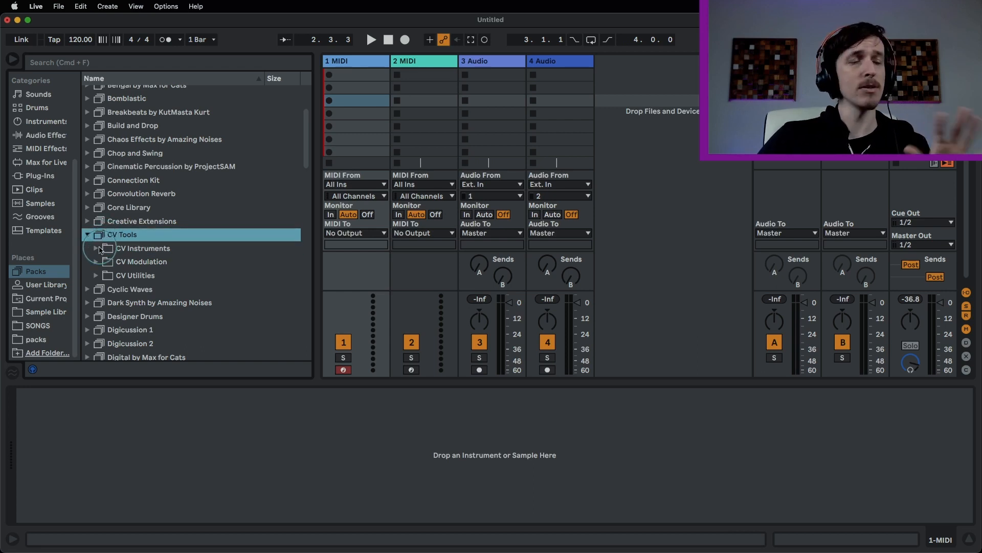
click(95, 248)
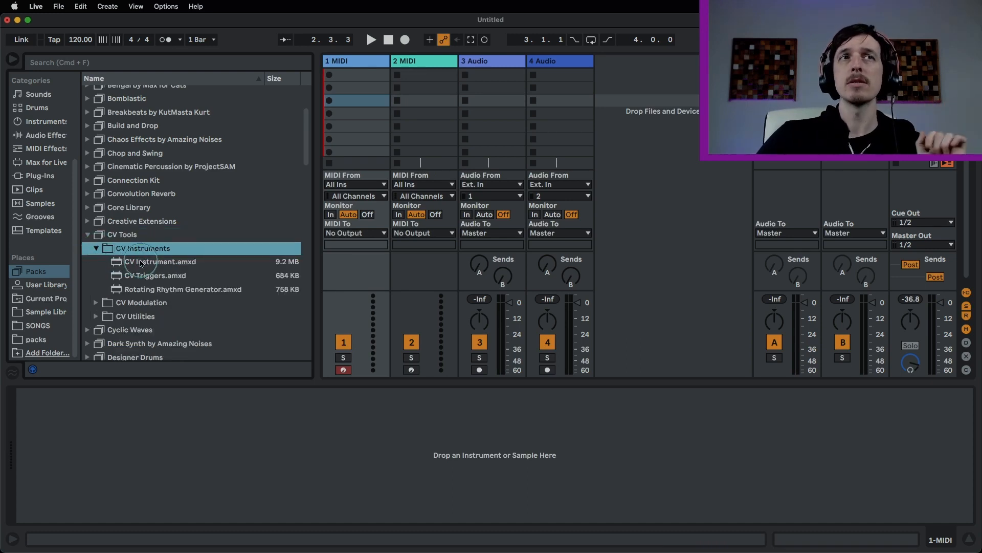
click(162, 261)
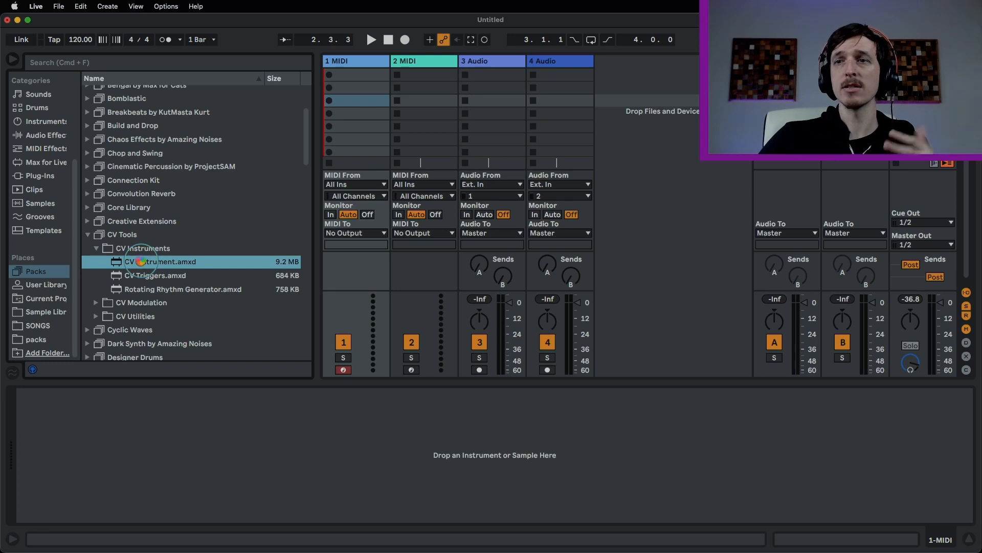
Load CV Instrument onto track 1 and route its gate to Ext. Out channel 9.
double_click(160, 261)
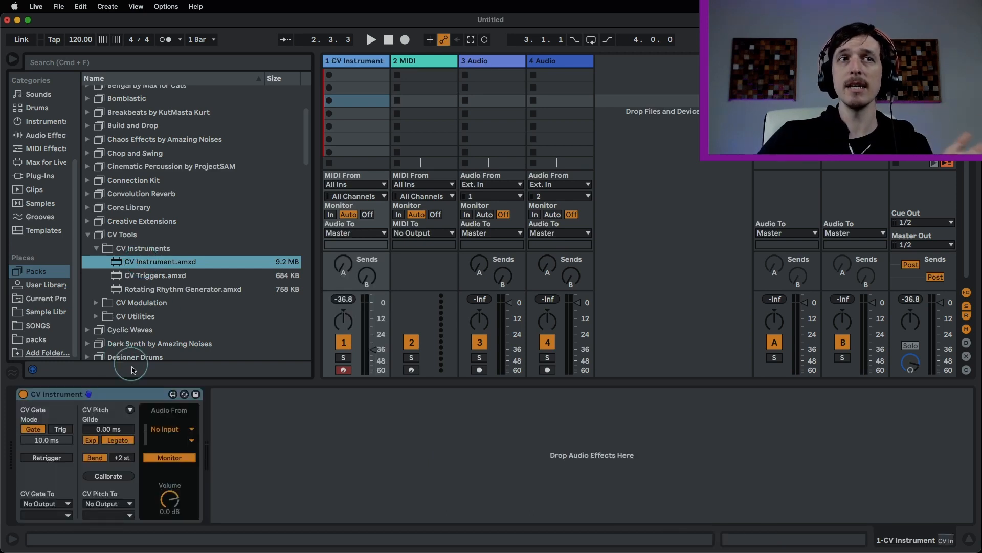
mouse_move(133, 364)
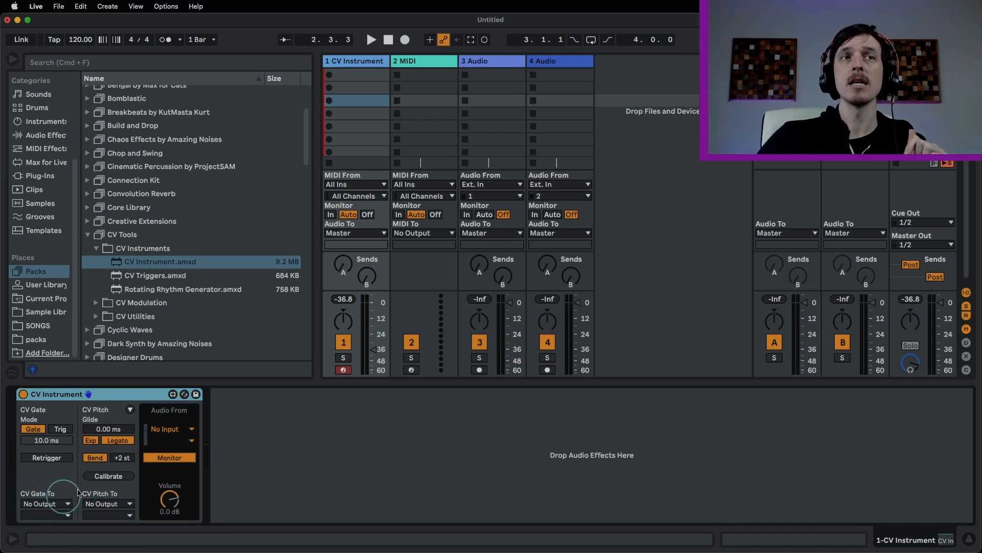
mouse_move(110, 497)
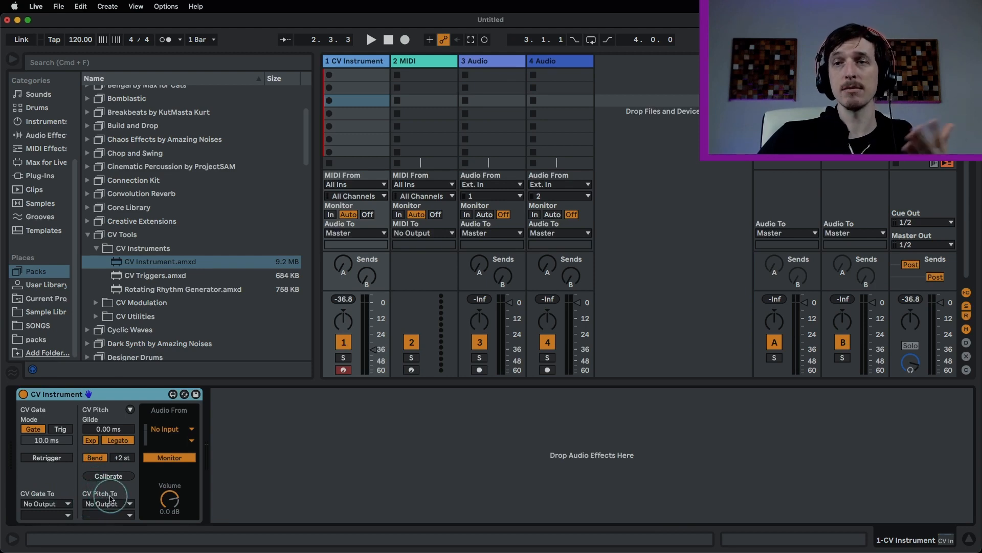
mouse_move(33, 495)
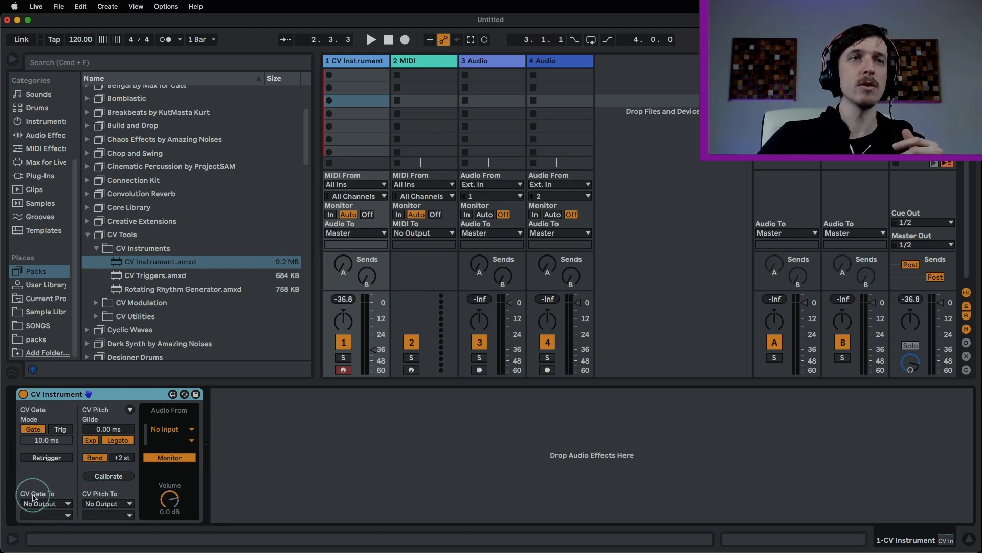
click(44, 503)
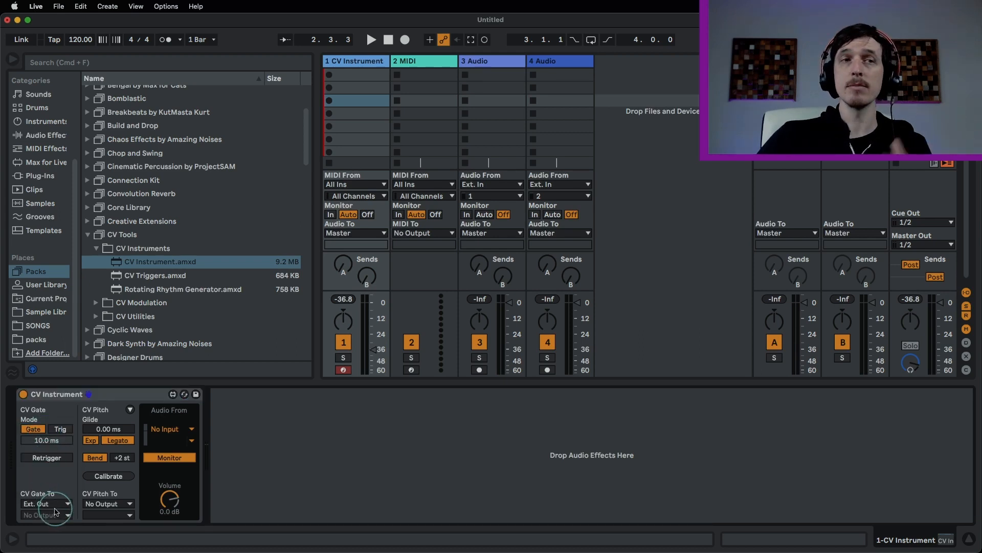
click(67, 514)
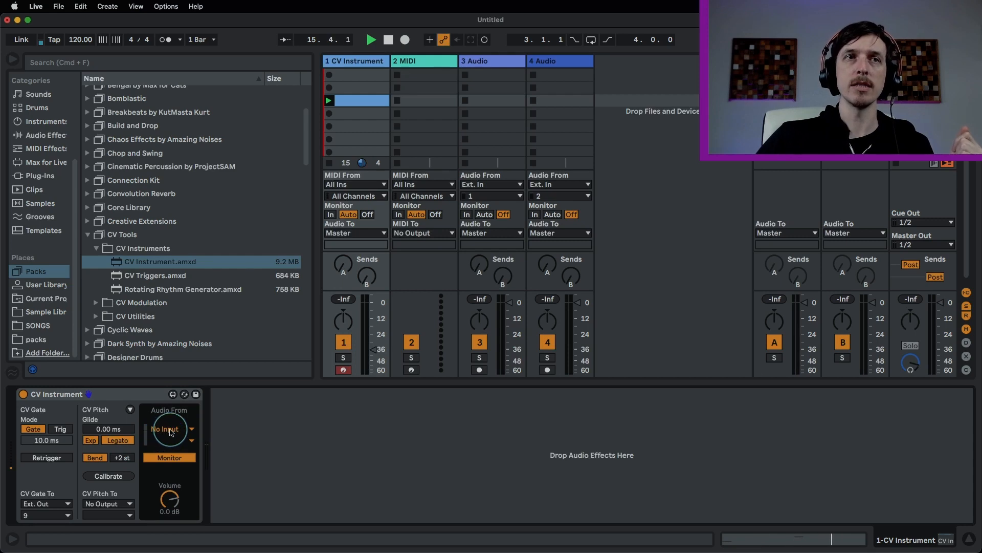
Set the CV Instrument's audio source to Ext. In channel 1, briefly checking the clip's notes.
click(170, 429)
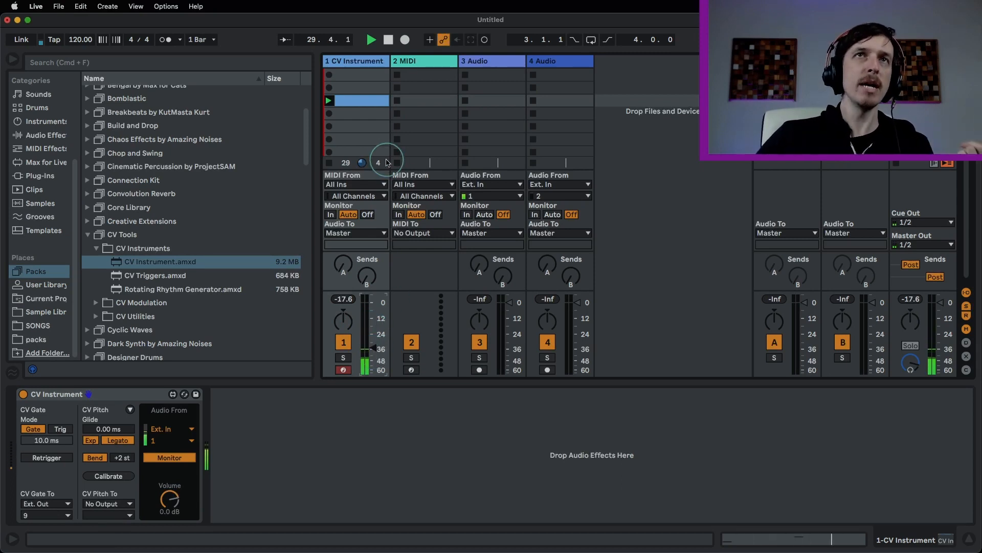
click(347, 516)
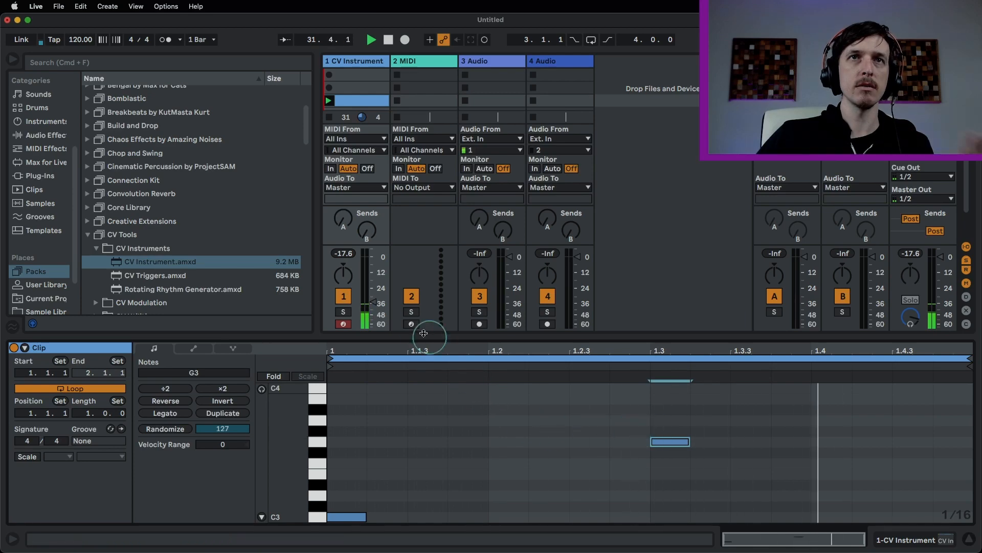
drag(370, 275, 373, 294)
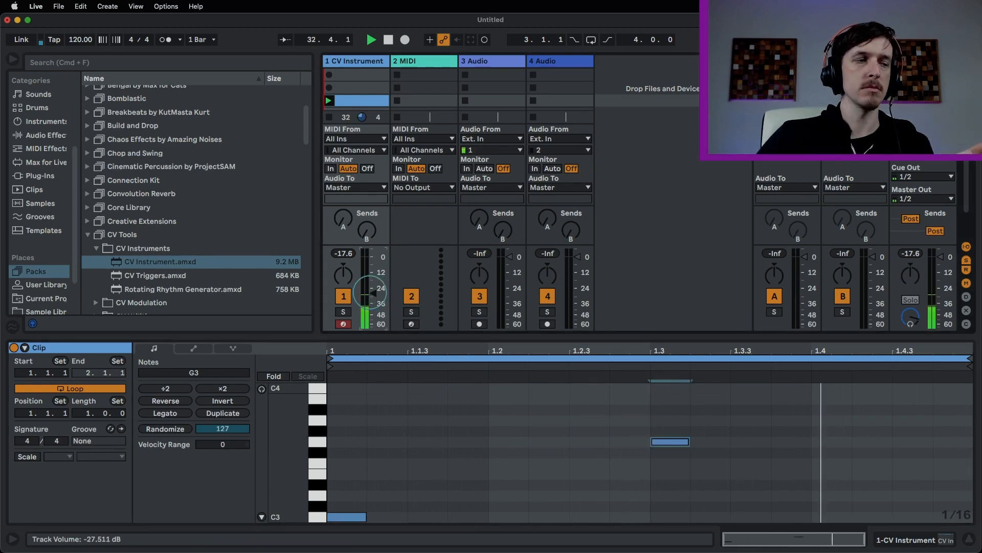
click(355, 61)
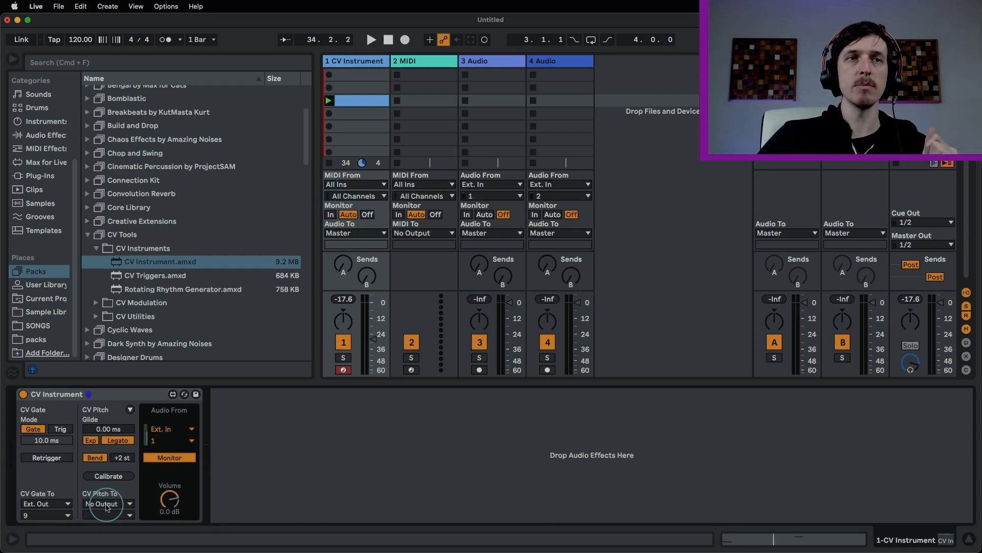
Route the CV Instrument's pitch output to Ext. Out channel 10.
click(107, 503)
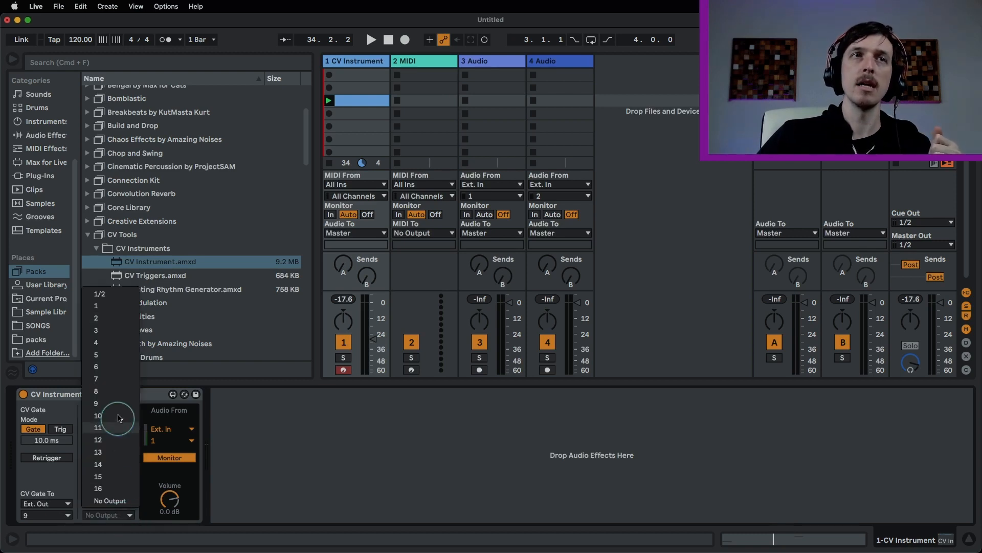
click(98, 415)
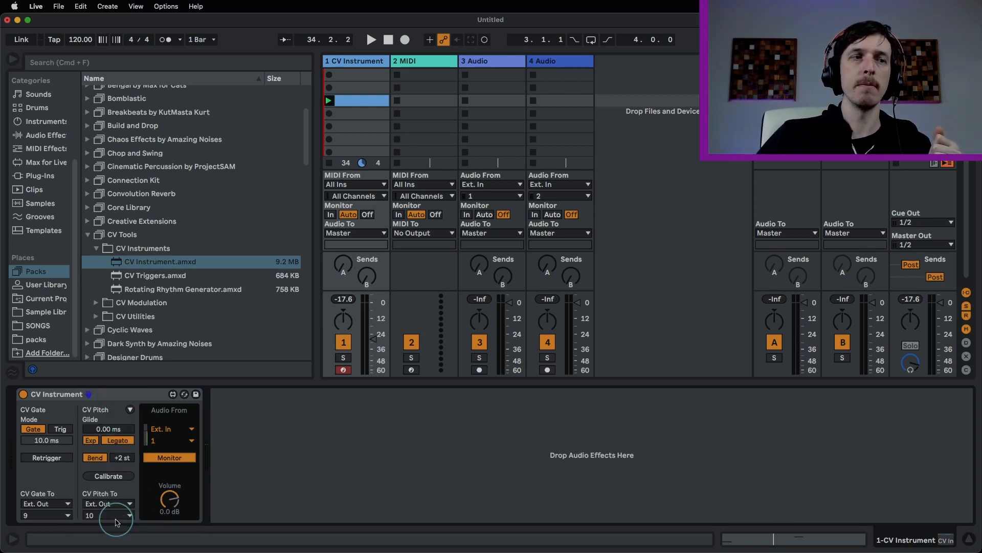
click(369, 40)
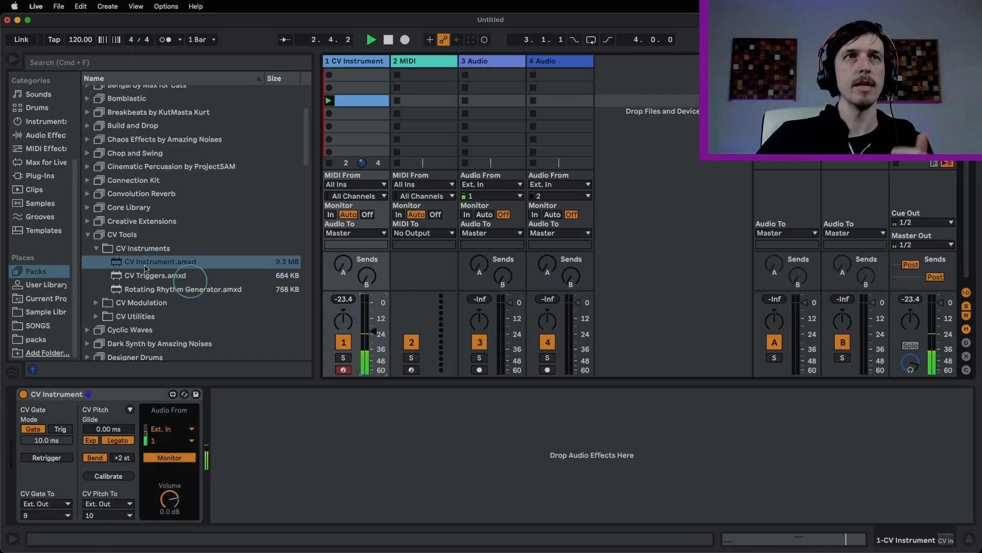
Add the Tuner audio effect after the CV Instrument on track 1.
click(42, 135)
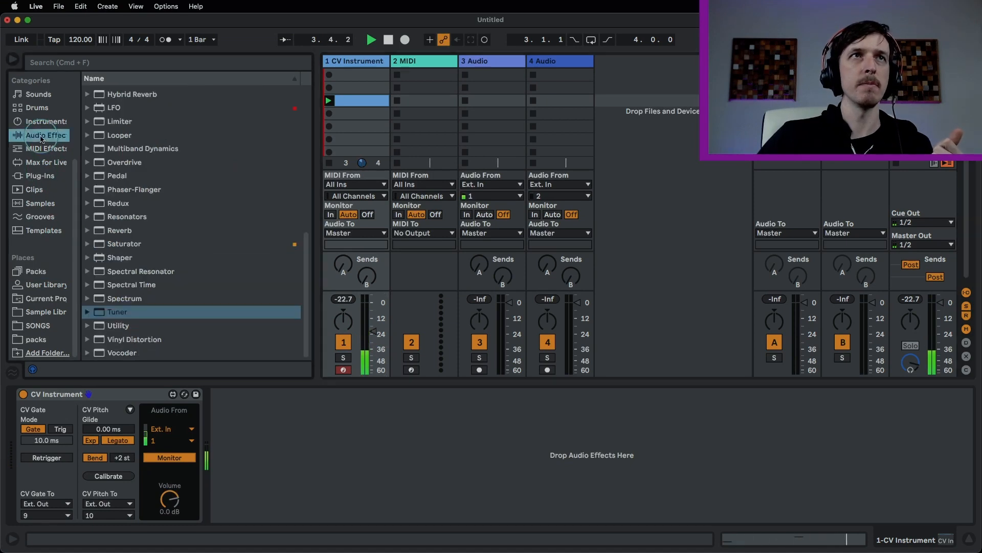
double_click(117, 312)
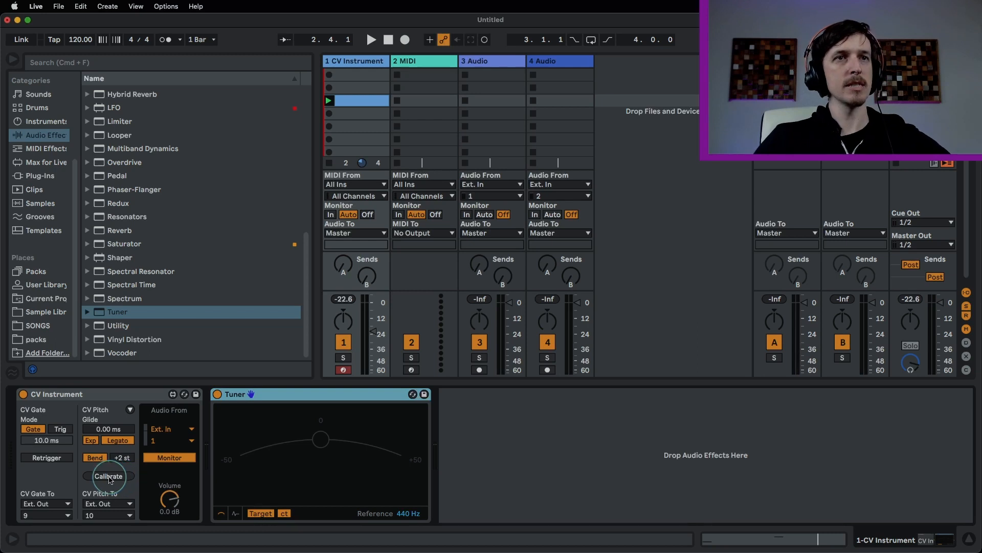
Step through the pitch calibration wizard, tuning to C3, and run the automatic calibration.
click(108, 476)
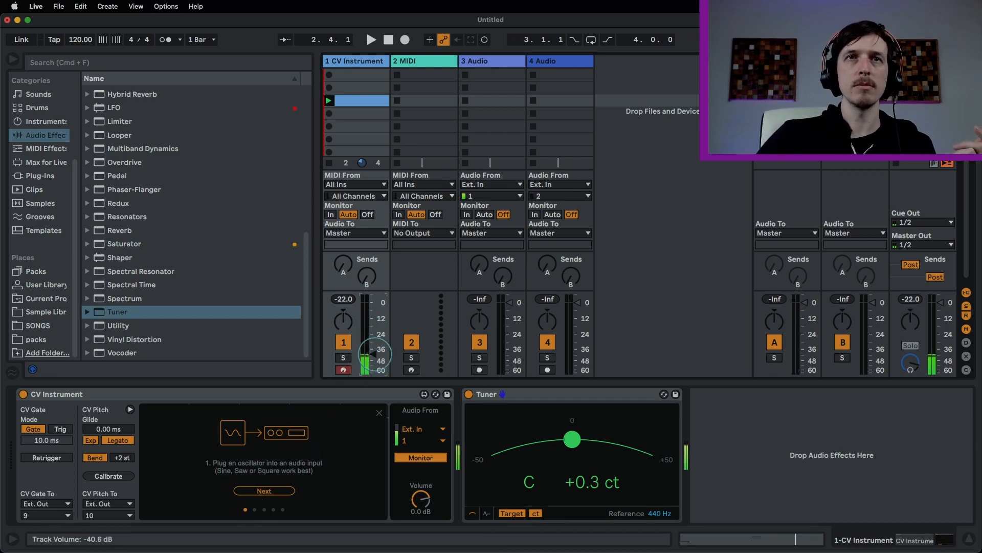
click(263, 490)
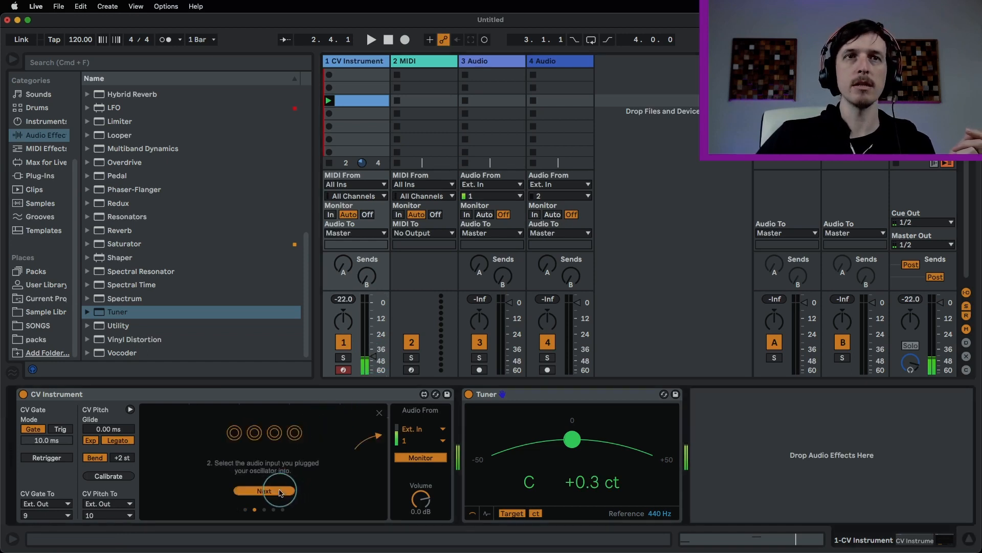
click(263, 491)
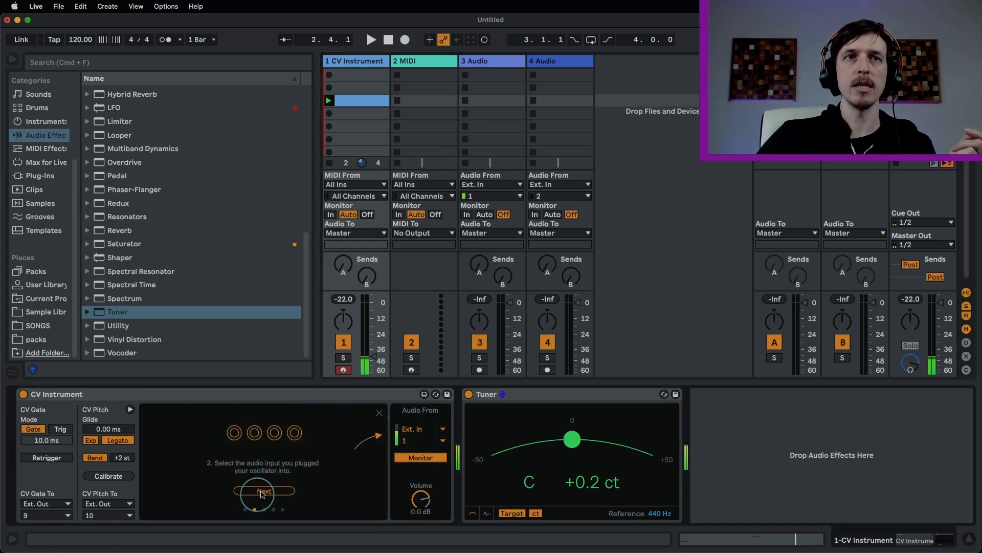
click(263, 491)
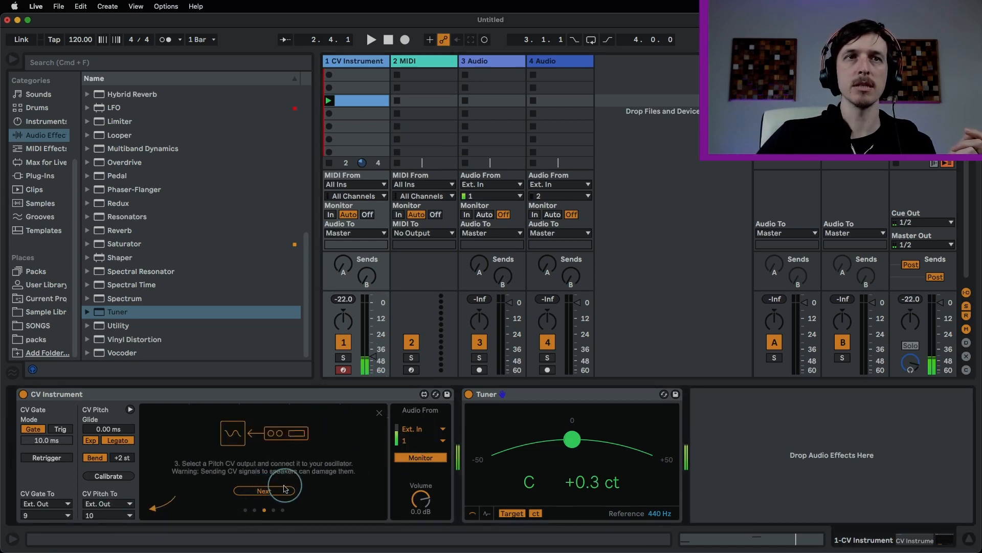
click(263, 491)
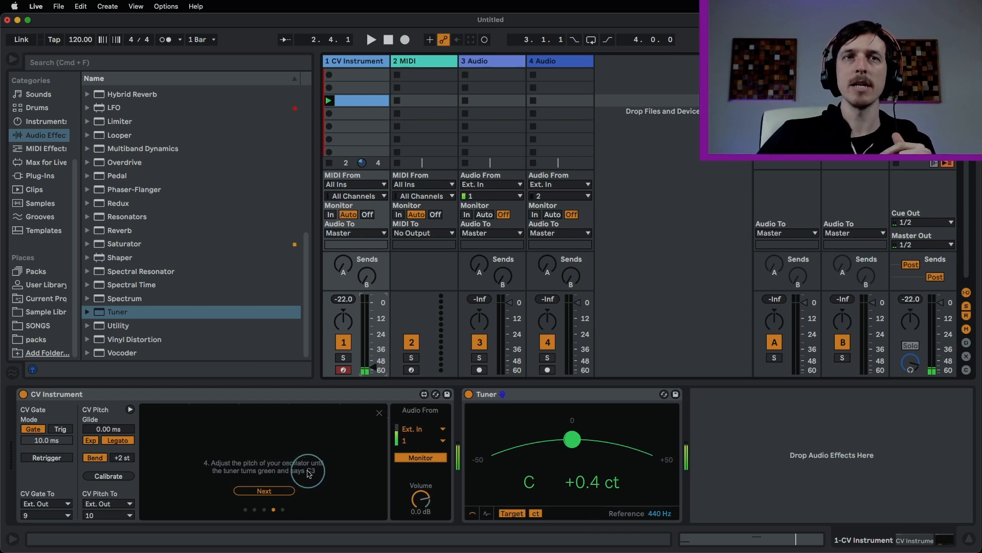
mouse_move(373, 482)
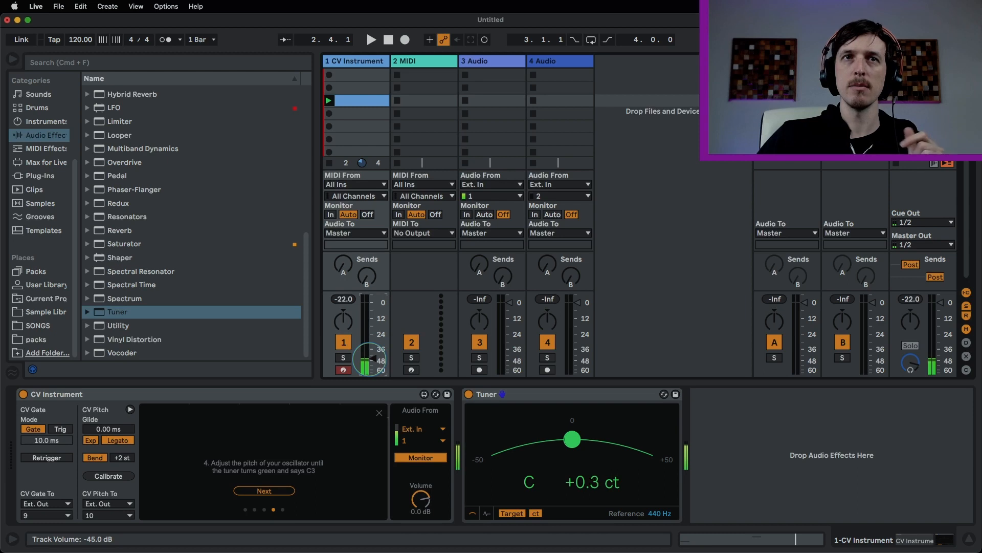
click(263, 490)
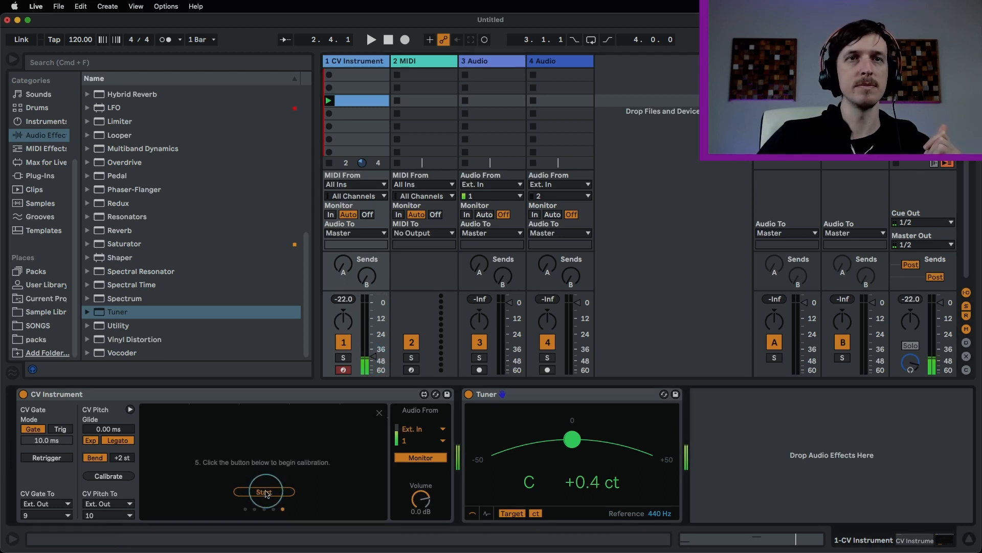
click(265, 491)
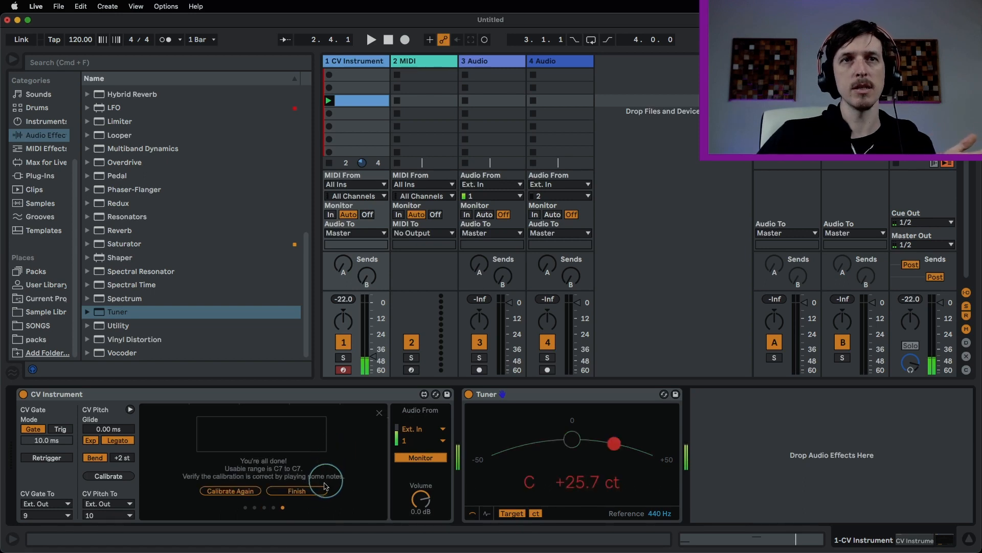
Finish the calibration and lower track 1's volume to -27.8 dB.
click(293, 491)
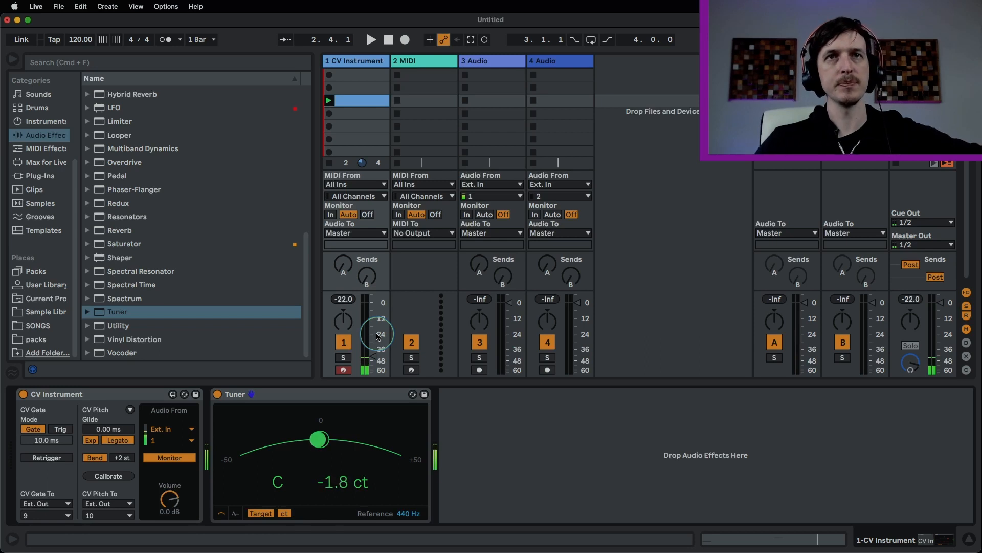
drag(379, 326, 379, 338)
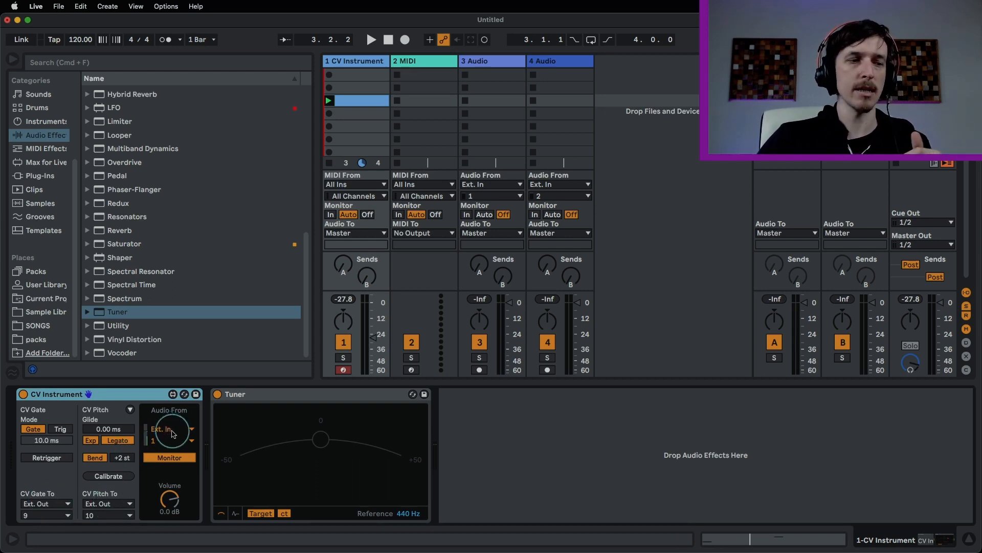
mouse_move(178, 435)
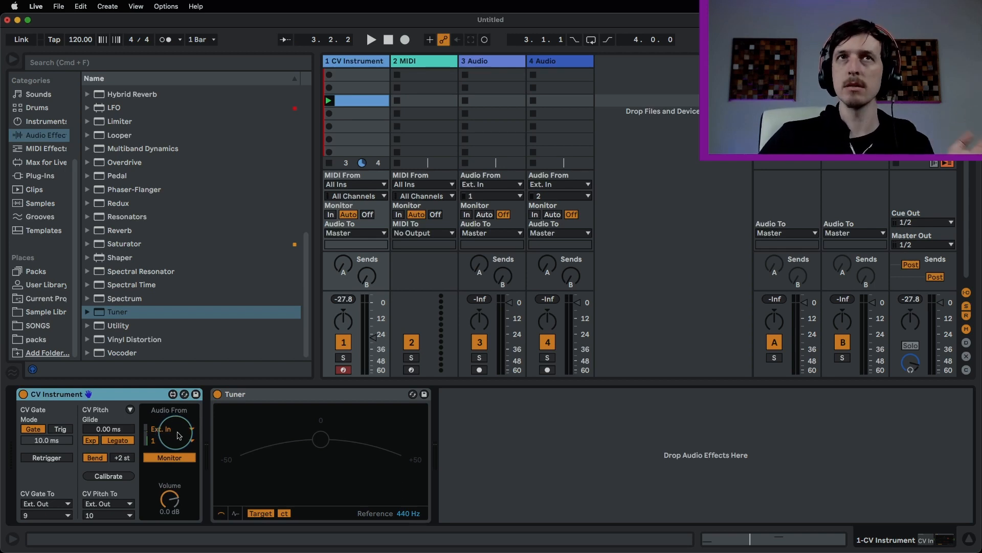
mouse_move(239, 415)
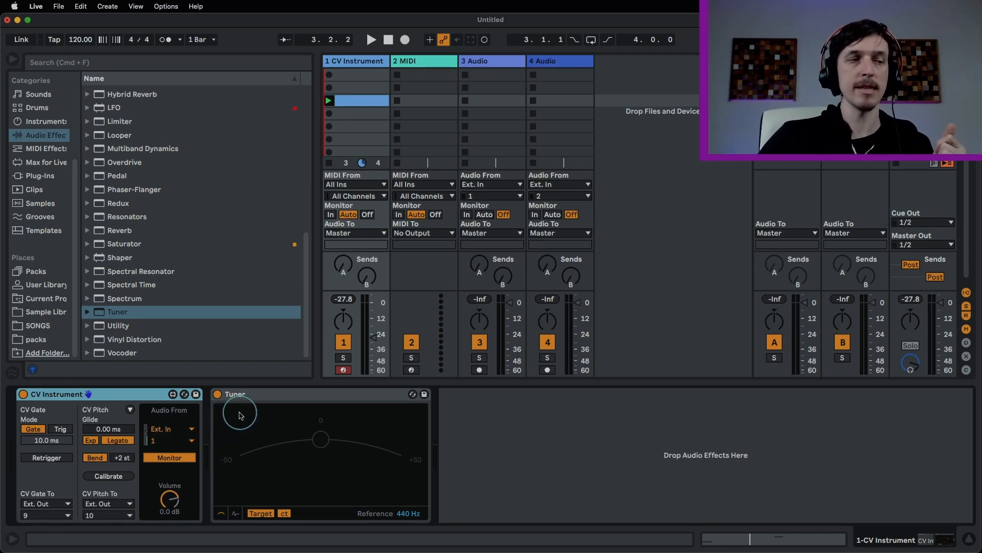
mouse_move(271, 389)
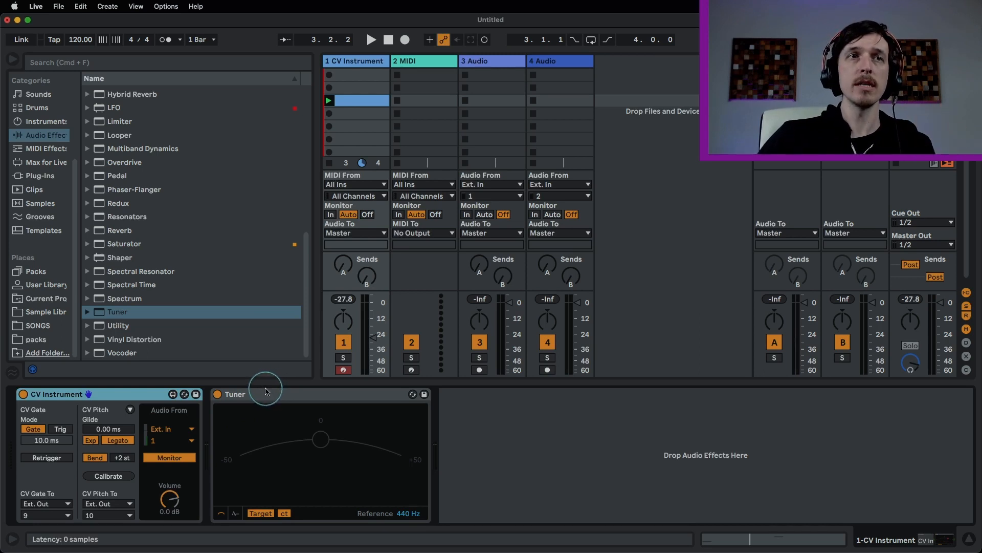
mouse_move(351, 148)
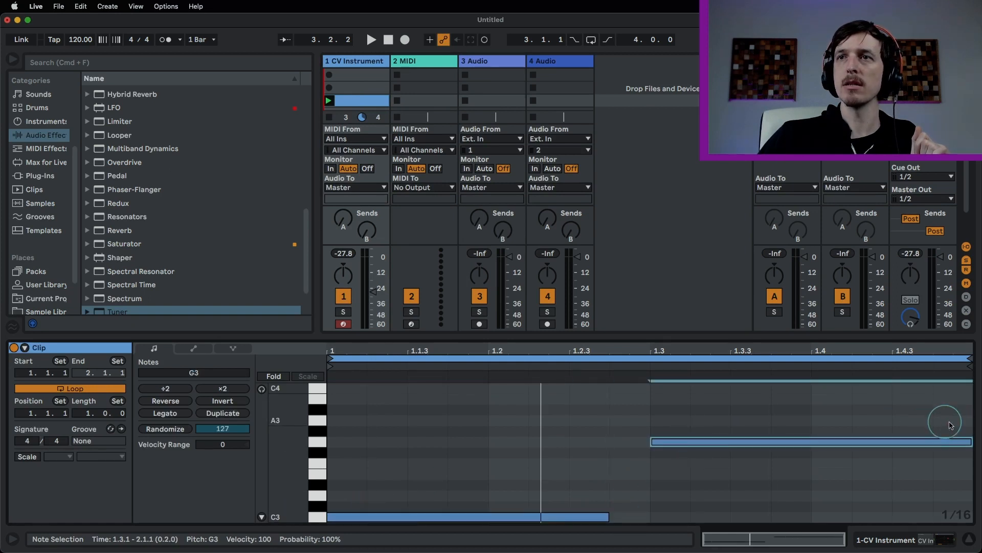
Expand the CV Instrument device to show its Env 1 envelope panel.
drag(947, 423, 519, 495)
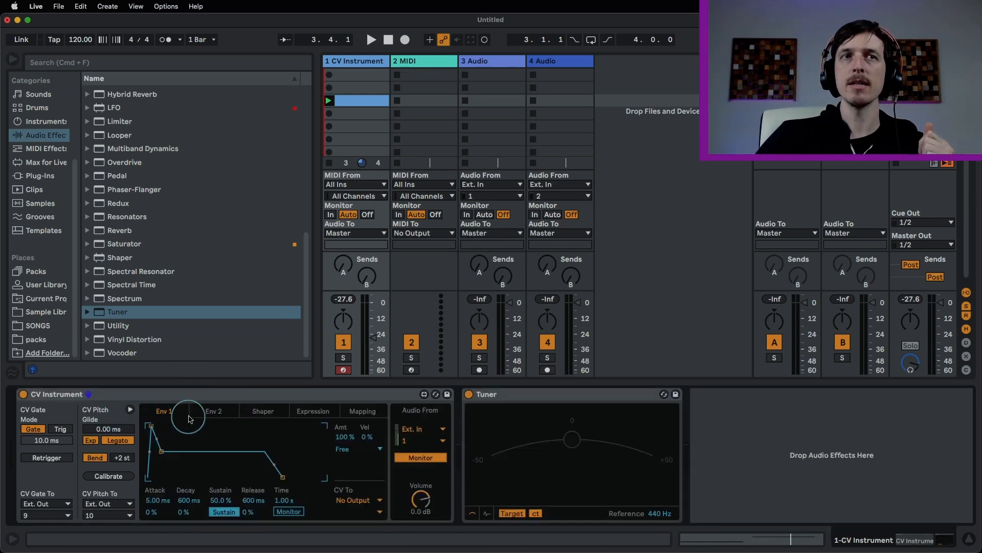
Open the Shaper LFO tab, after briefly browsing the Expression tab.
click(262, 411)
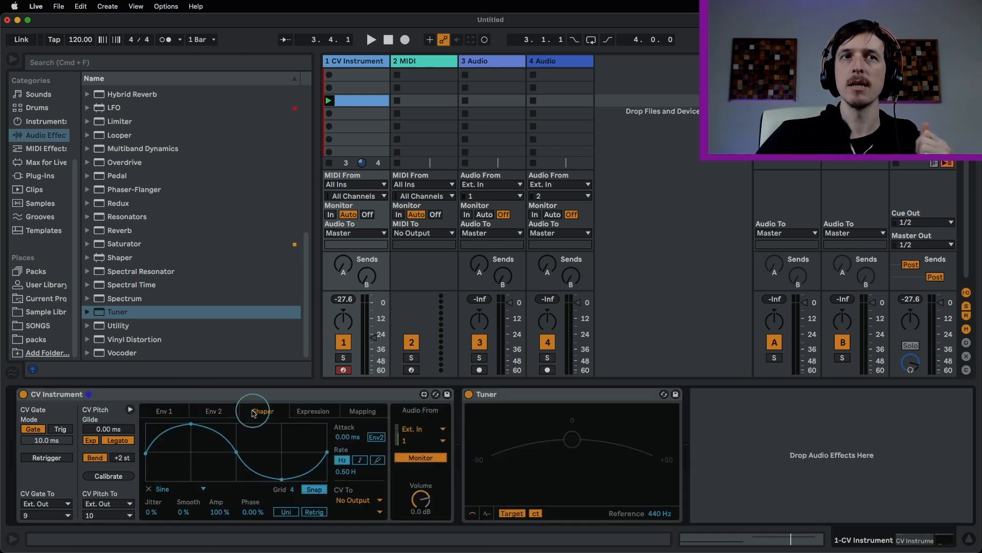
click(313, 411)
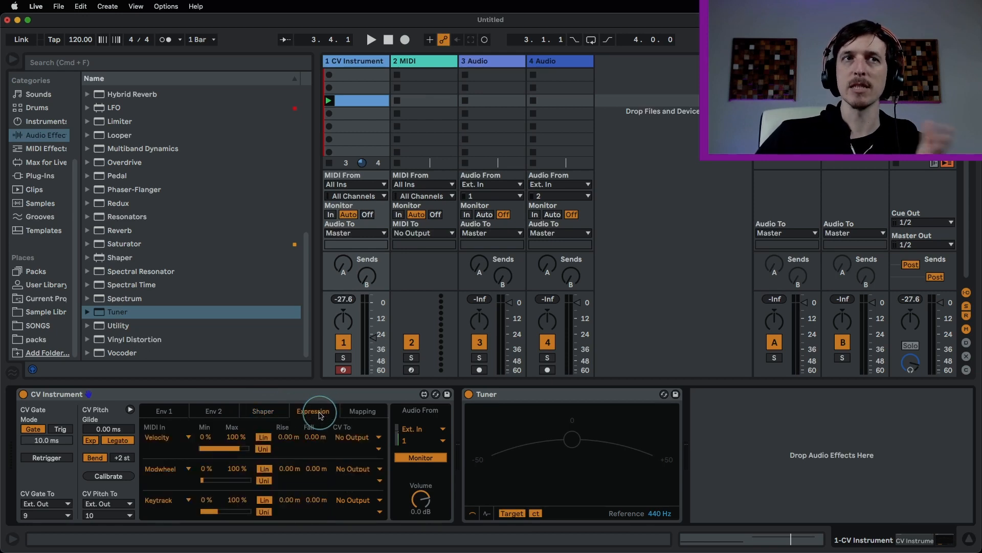
mouse_move(287, 415)
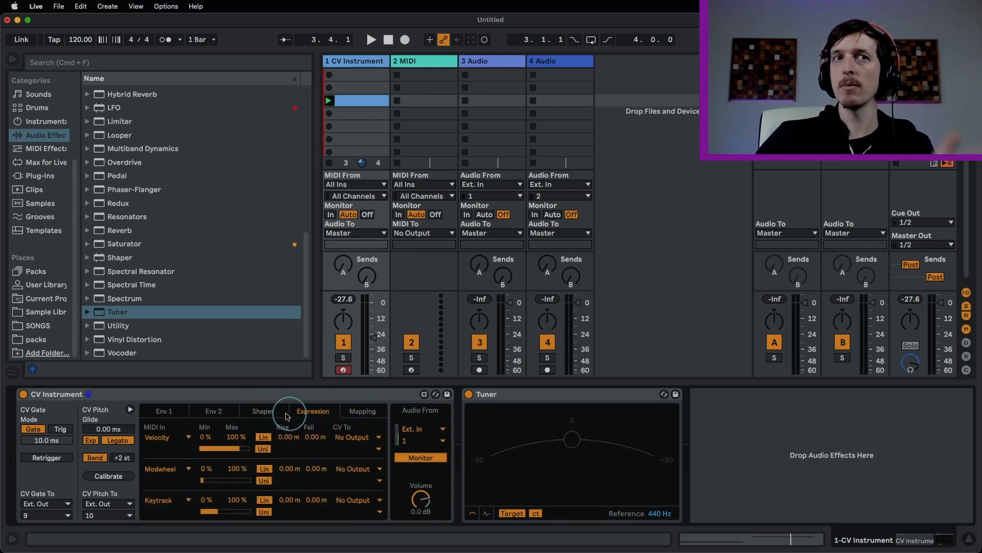
click(262, 410)
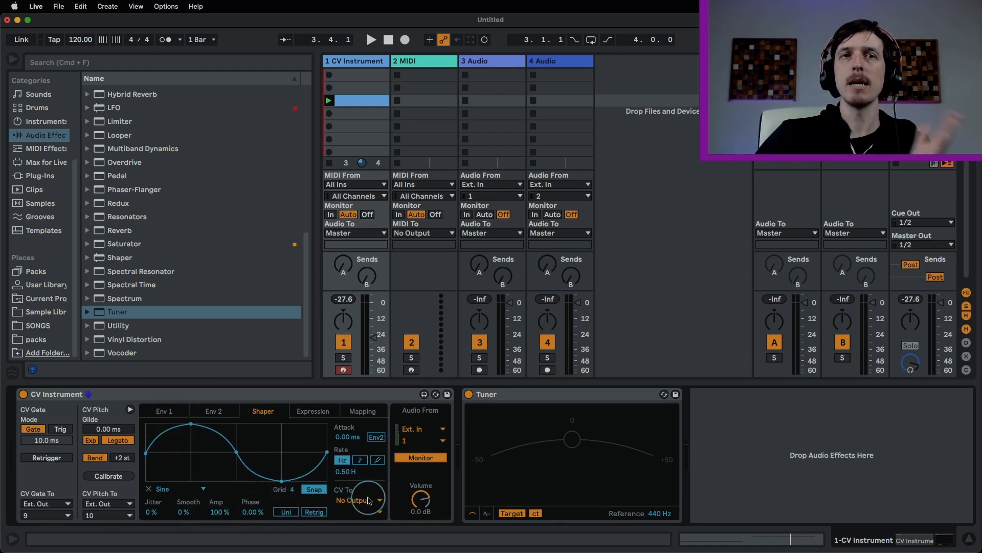
Send the sine Shaper LFO to Ext. Out channel 11, tempo-synced at 1/6.
click(357, 500)
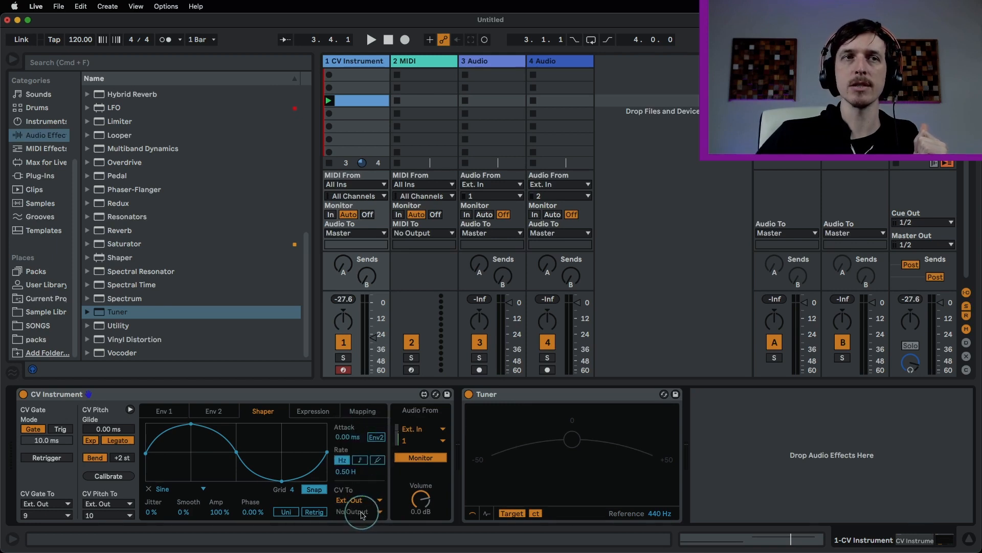
click(359, 503)
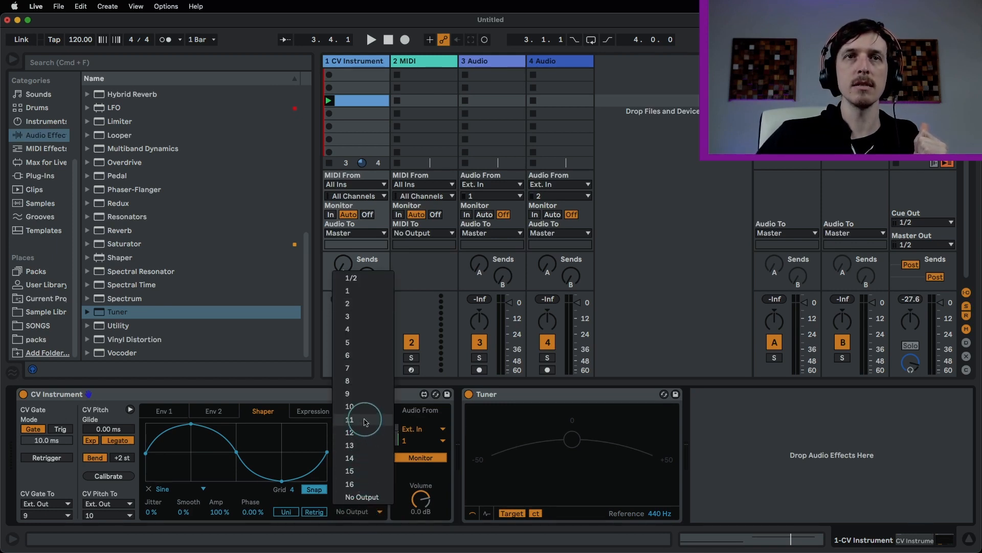
click(349, 419)
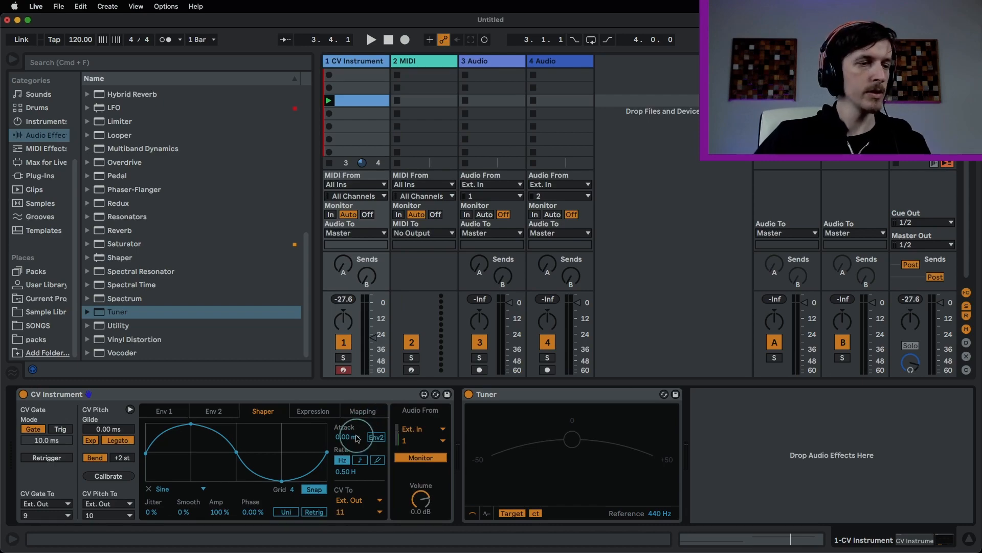
click(369, 39)
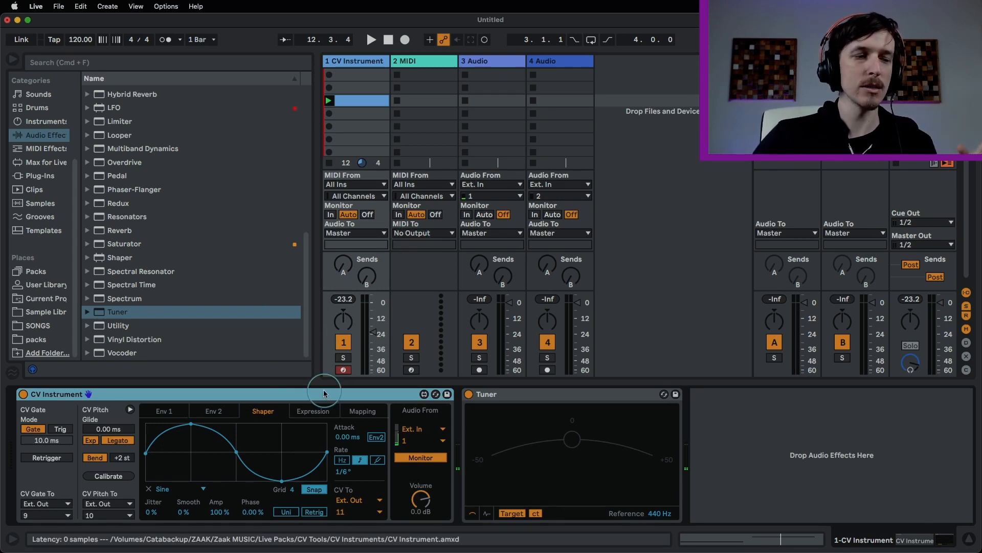
mouse_move(325, 396)
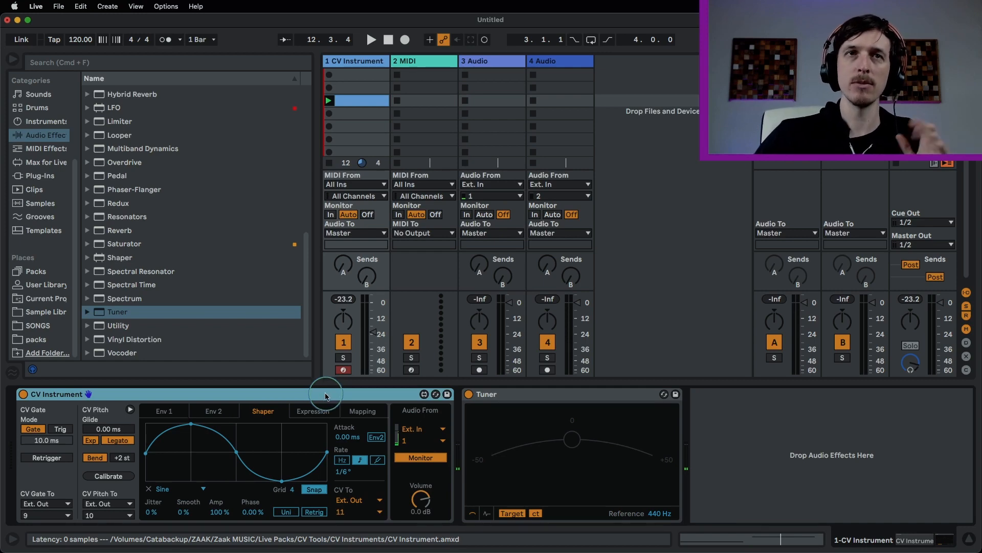